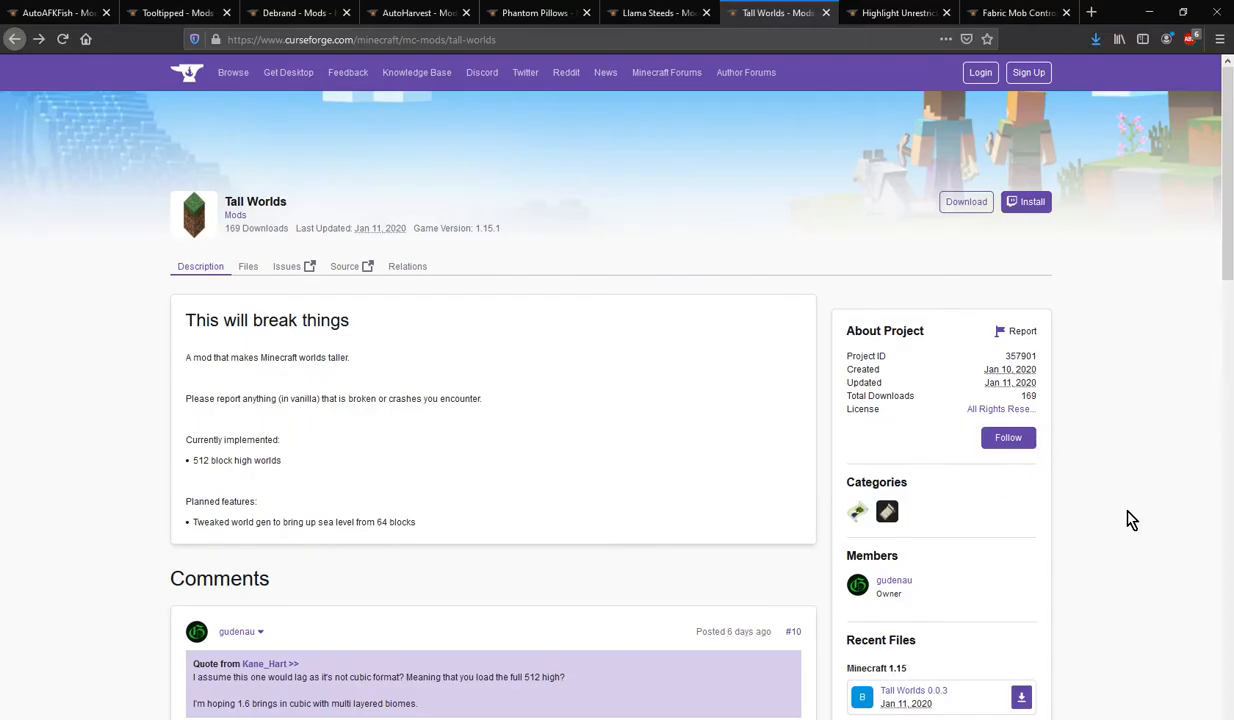
mouse_move(1147, 540)
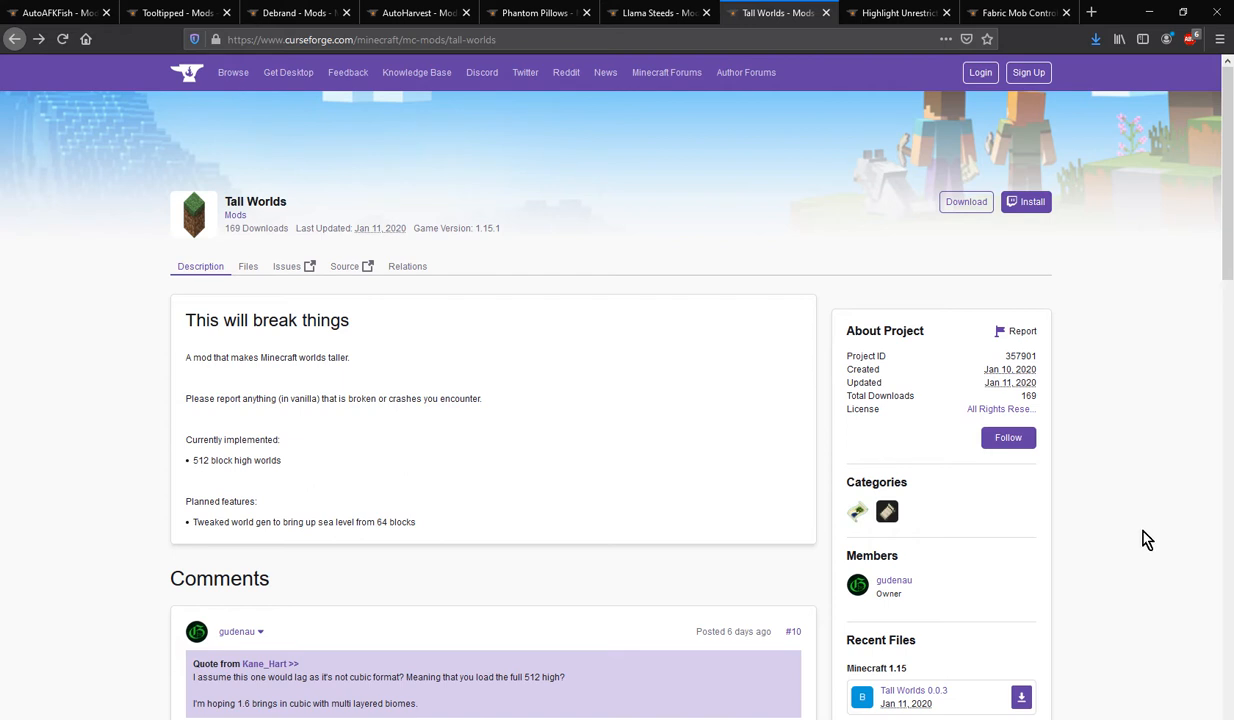
mouse_move(398, 458)
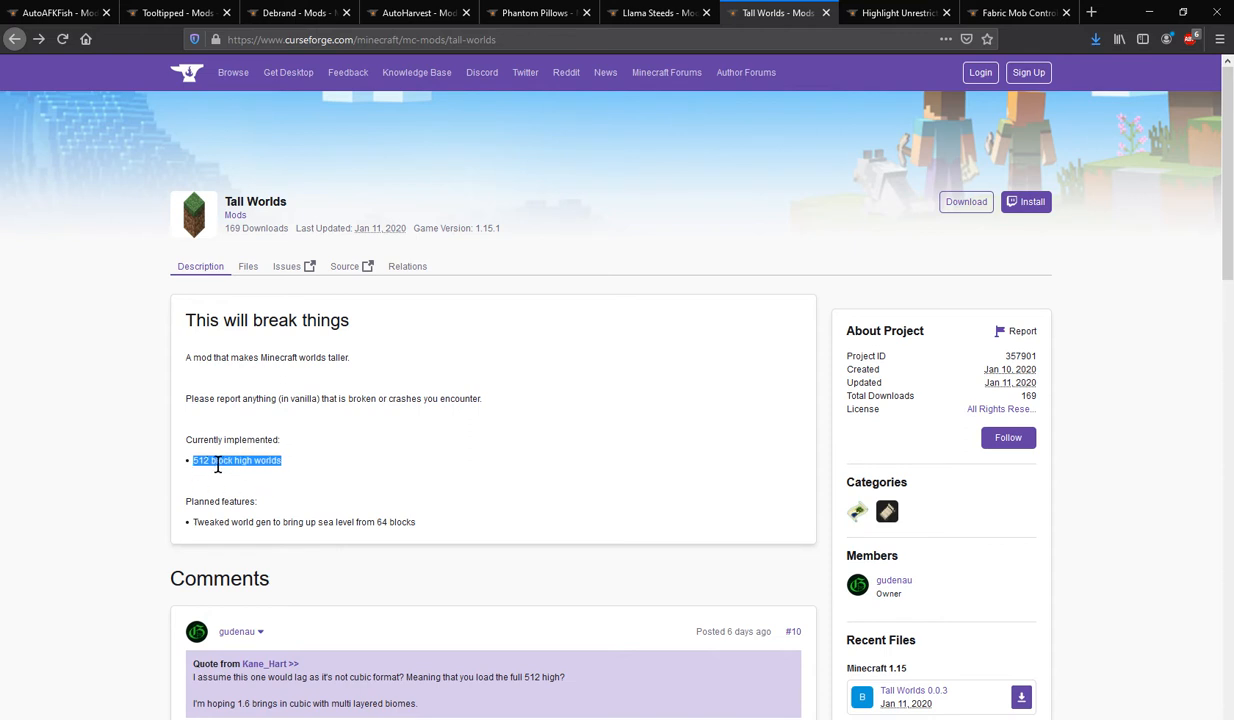
mouse_move(645, 470)
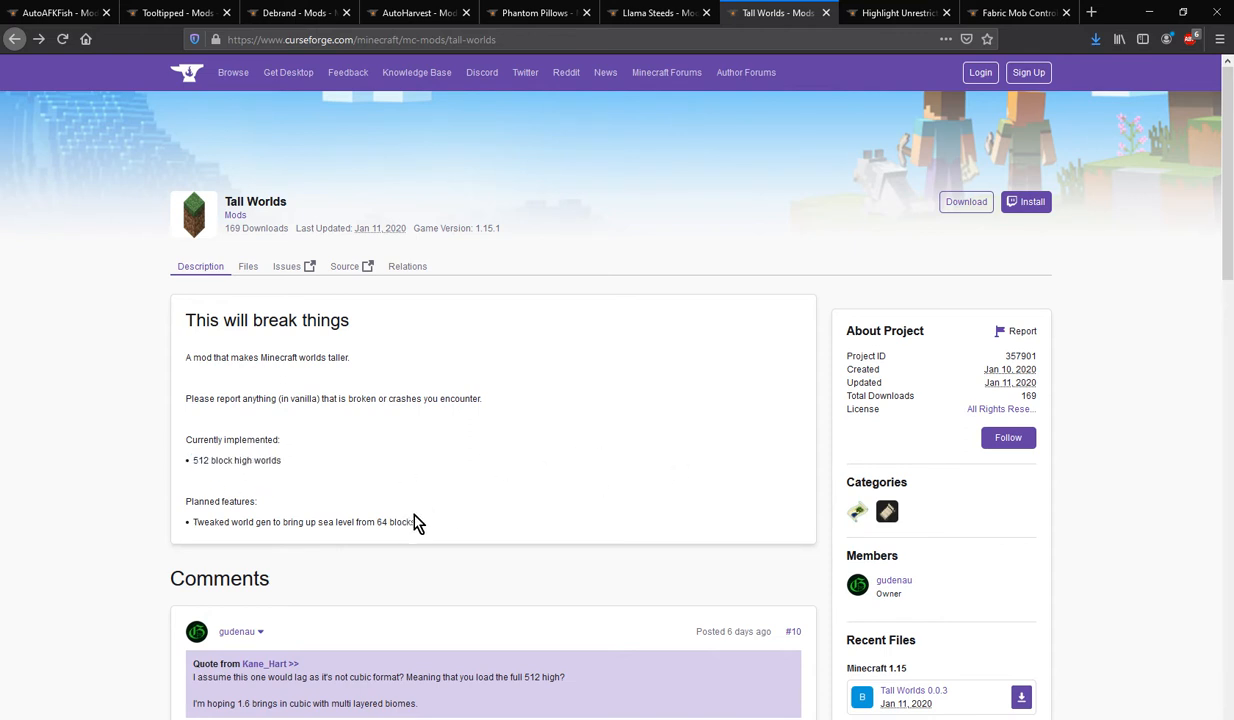
mouse_move(443, 528)
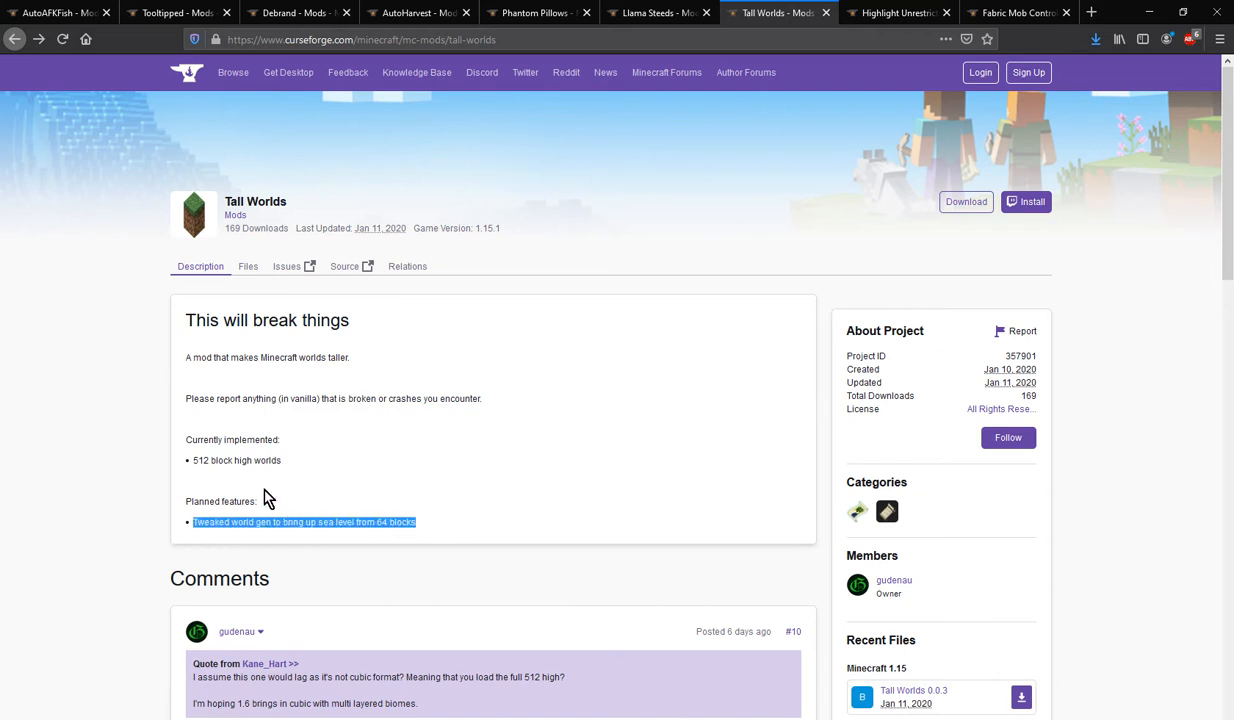
Place cobblestone on the lapis cross at Y 256, then visit and close the pause settings.
click(399, 521)
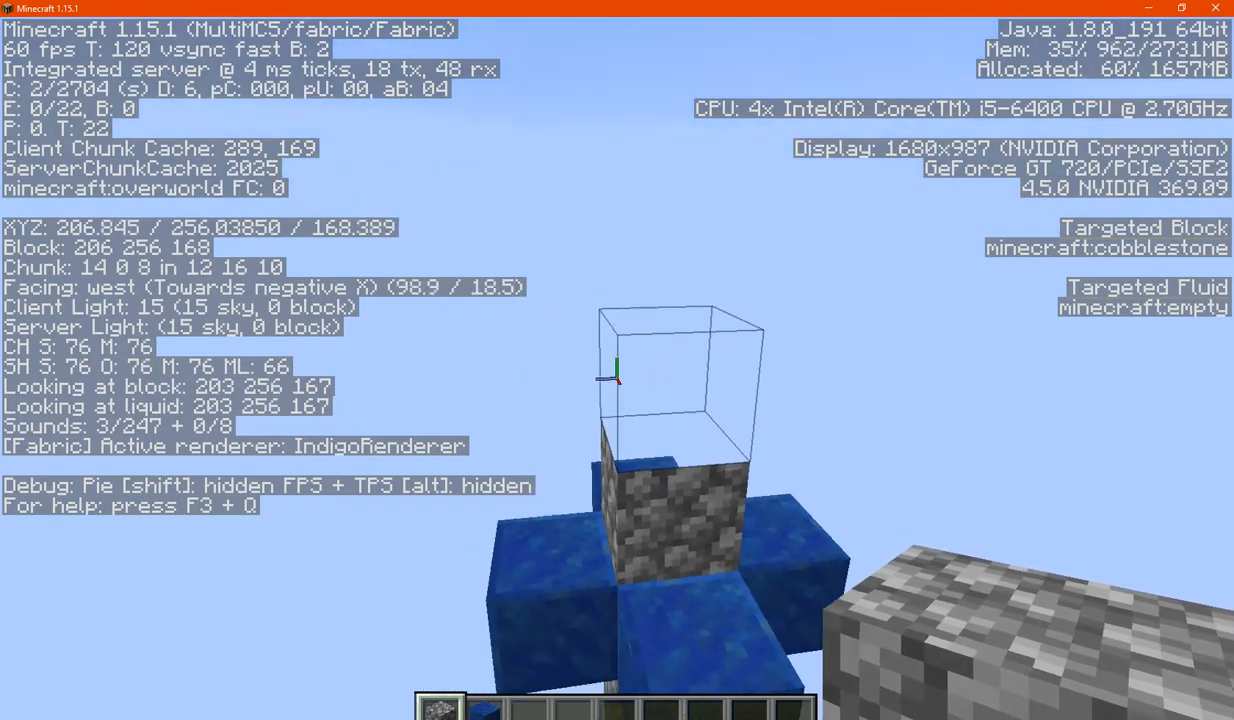
mouse_move(617, 375)
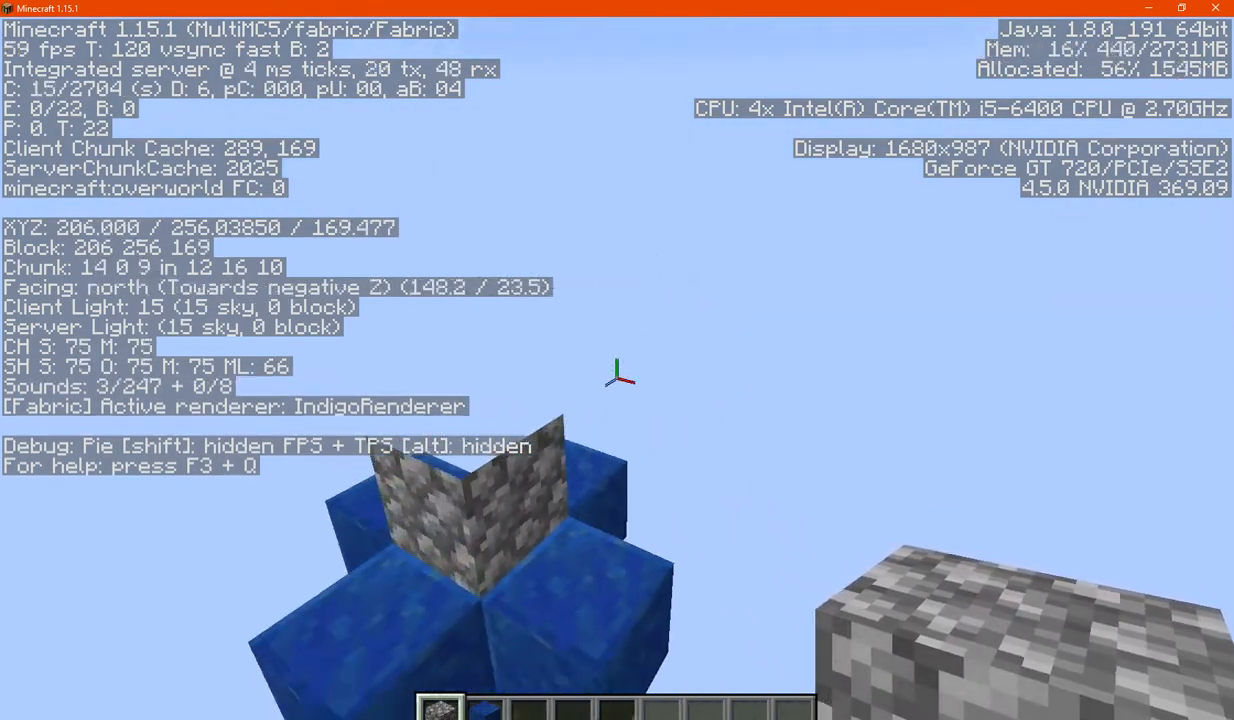
key(Escape)
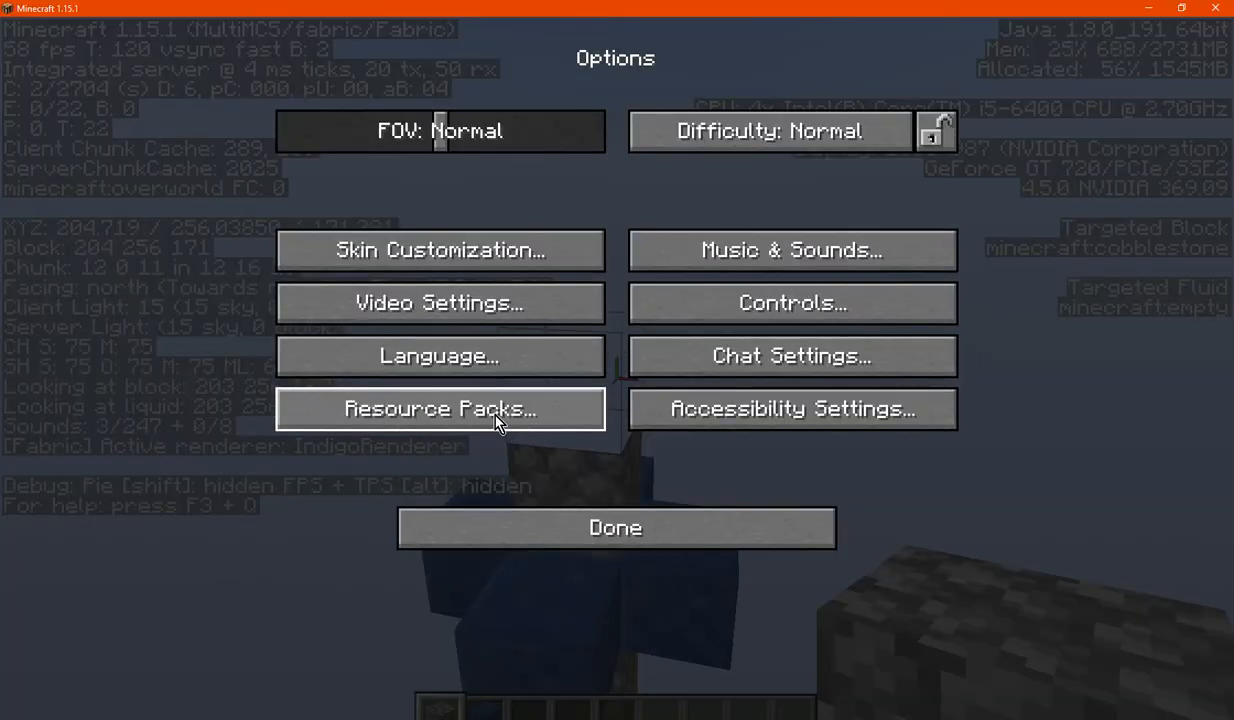
mouse_move(897, 470)
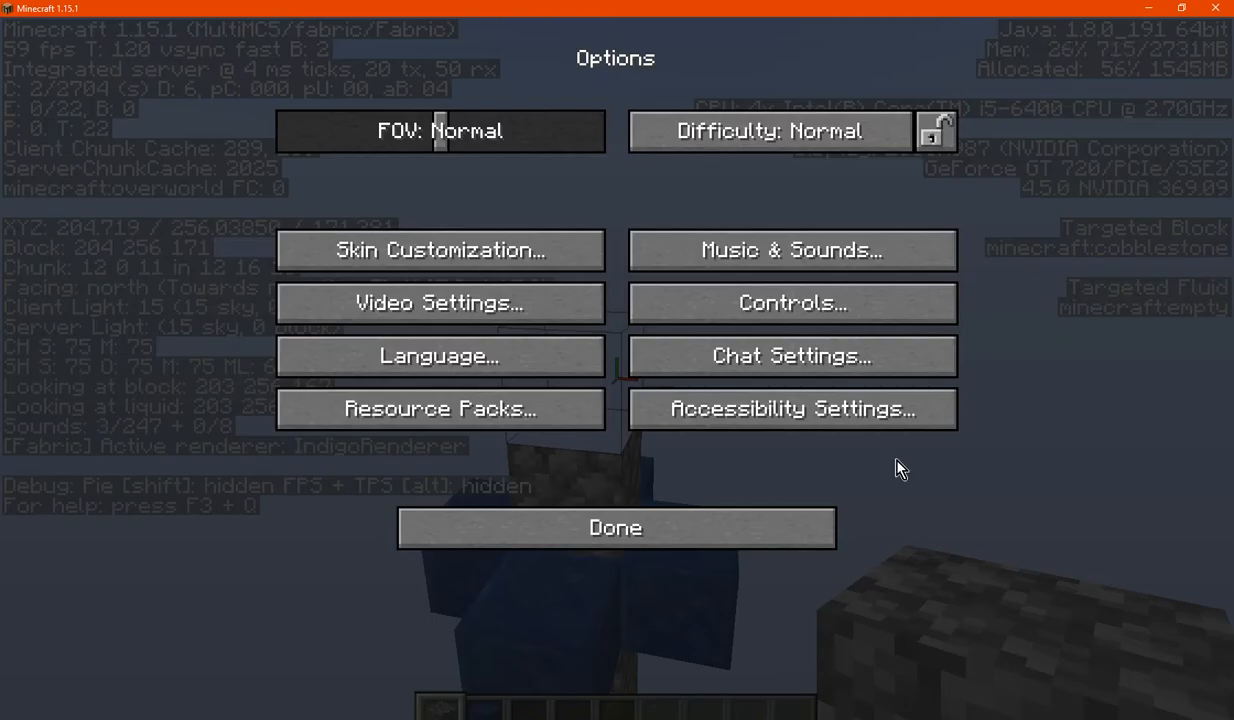
click(615, 527)
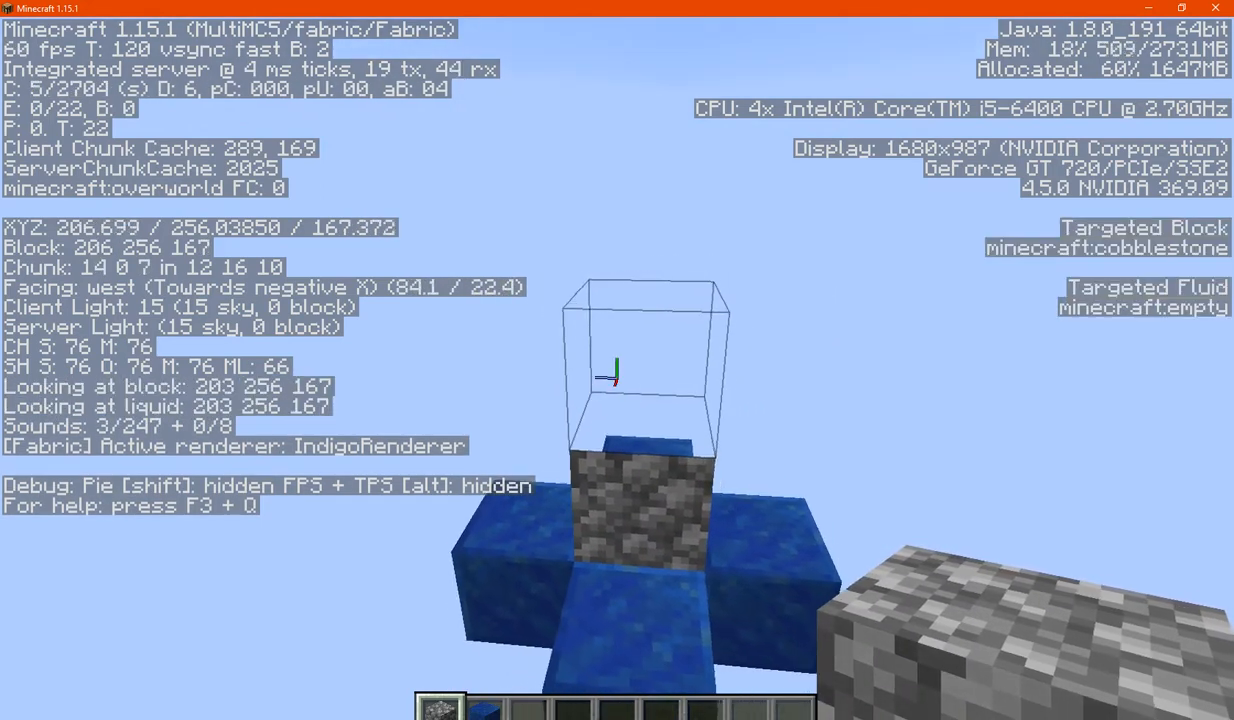
mouse_move(617, 360)
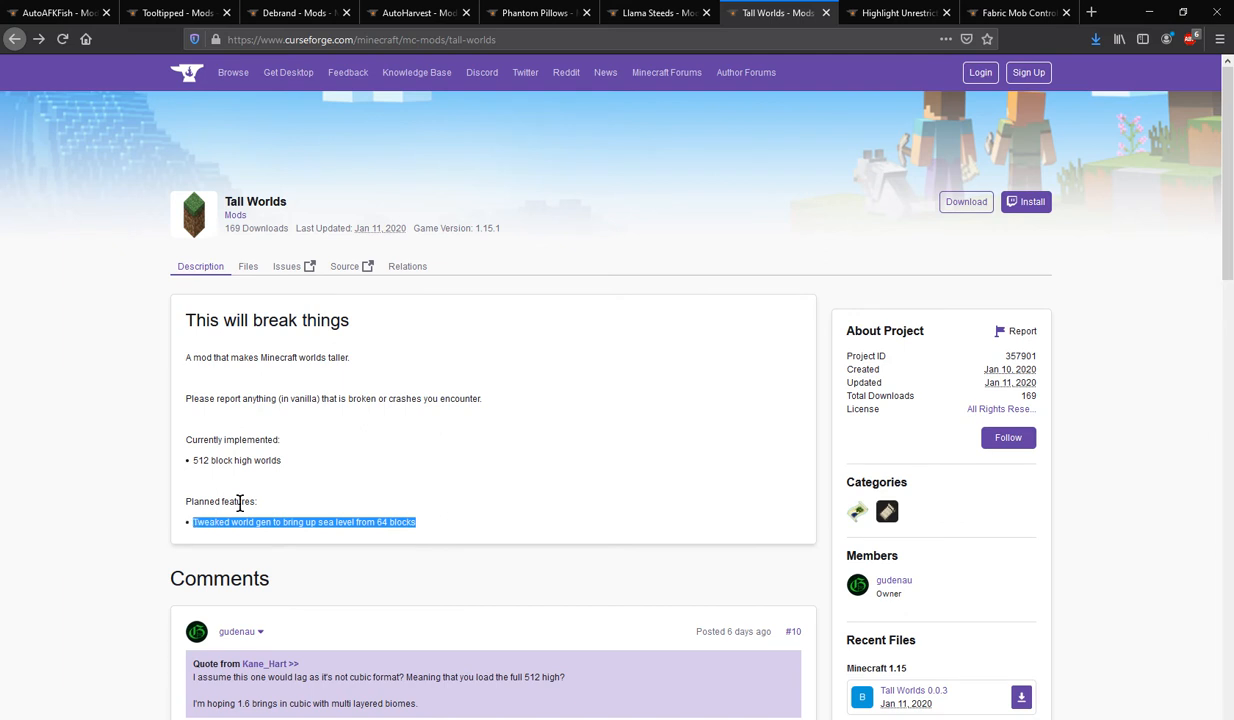
Deselect text on the CurseForge mod page, then open Minecraft's creative inventory above the pillar.
click(427, 530)
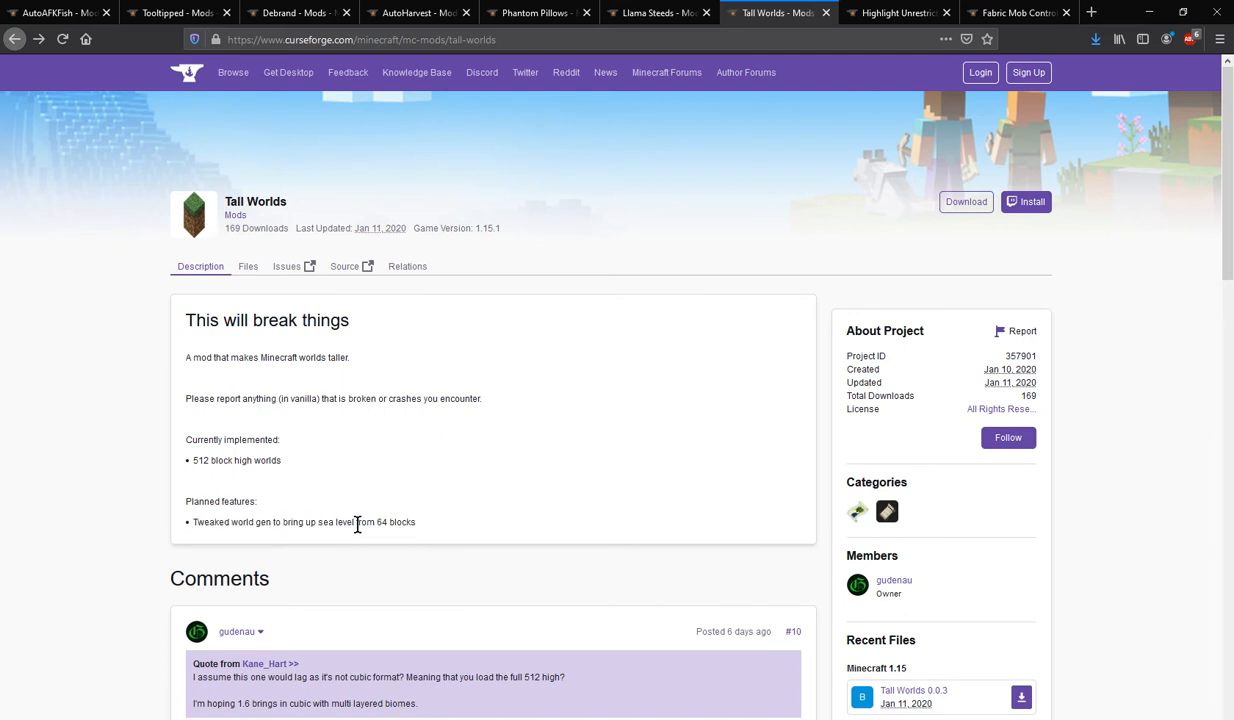
mouse_move(447, 533)
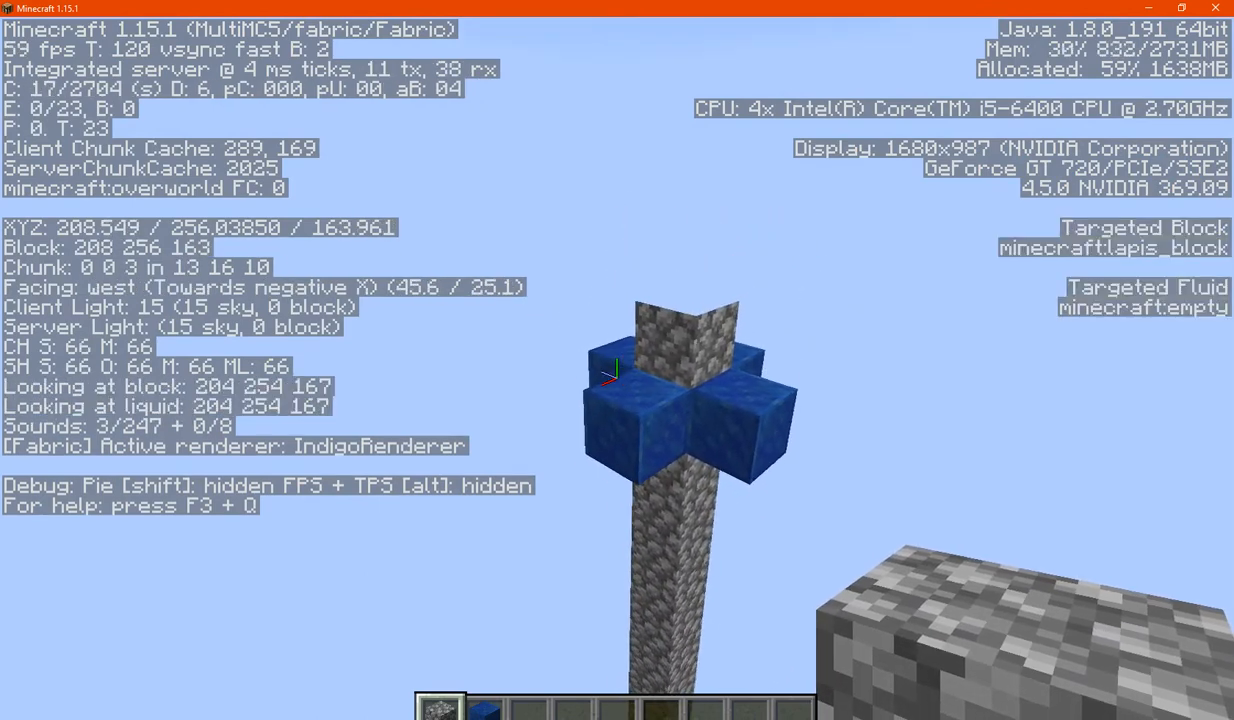
key(e)
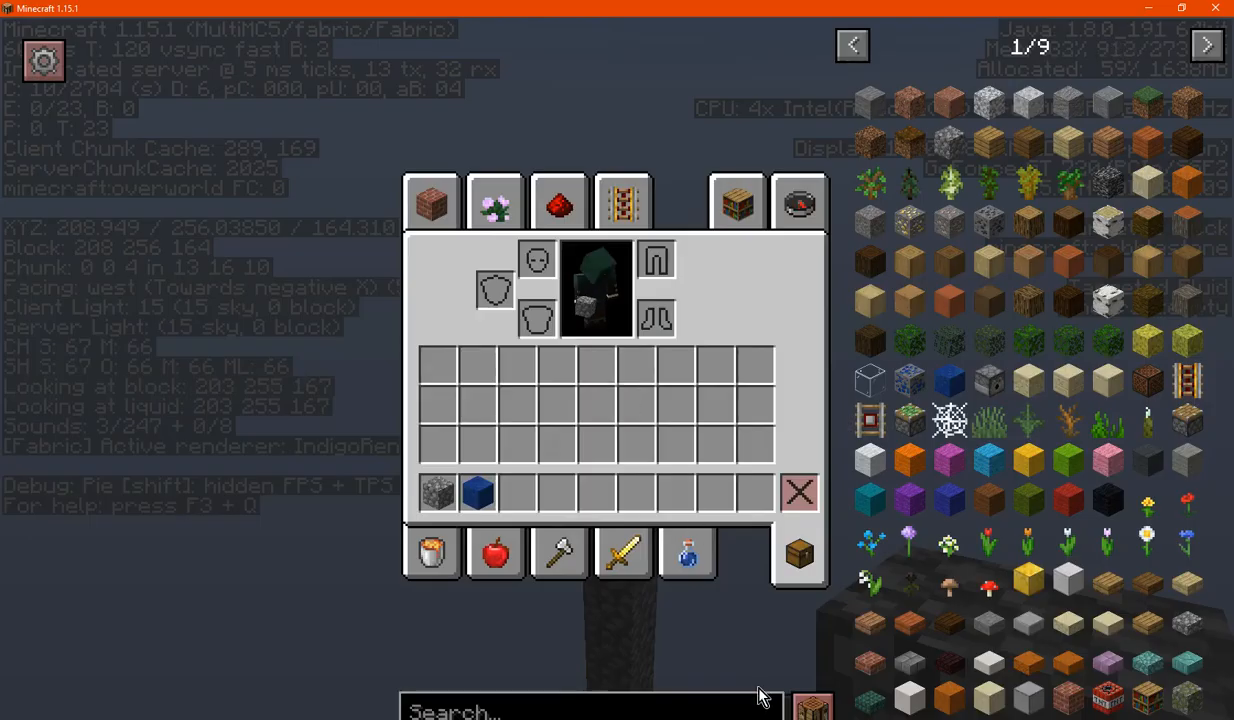